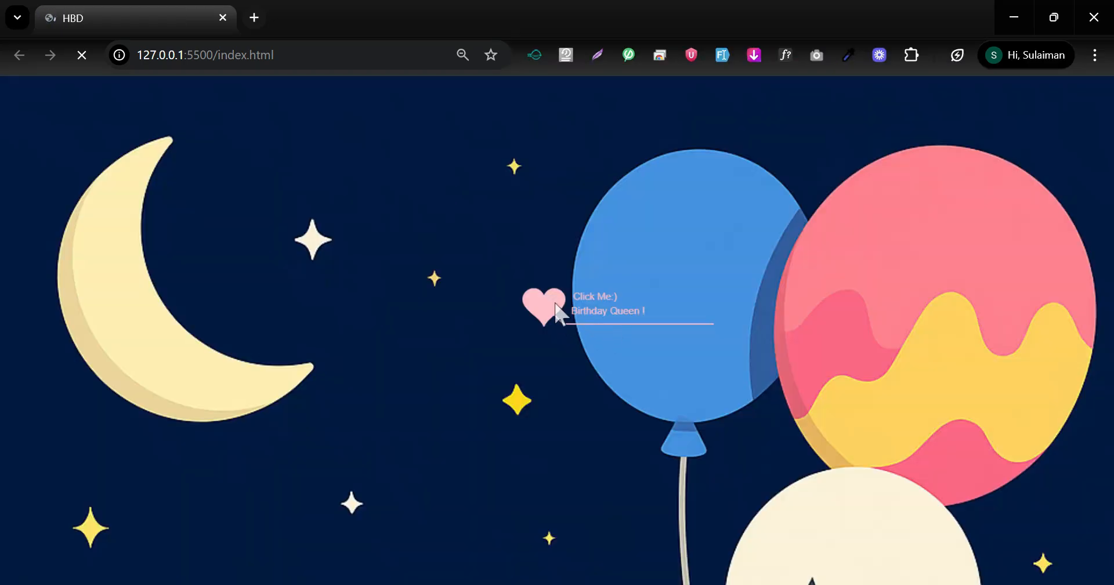
Start the birthday wish animation from the heart on the Chrome page
{"action": "left_click", "coordinate": [543, 305]}
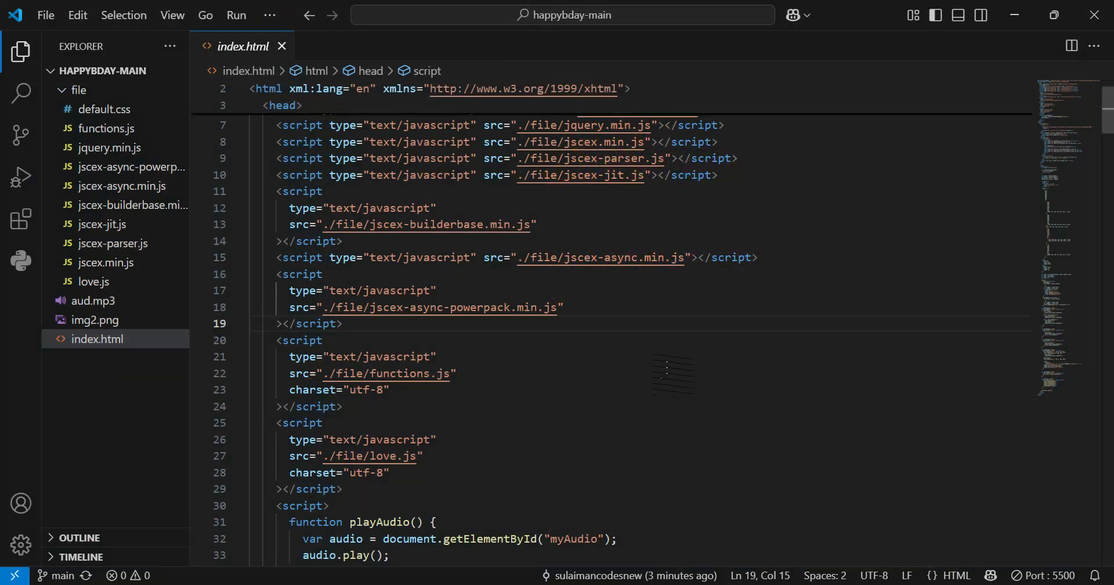
Scroll through index.html to review the wish messages and script tags
{"action": "scroll", "scroll_direction": "down", "scroll_amount": 3}
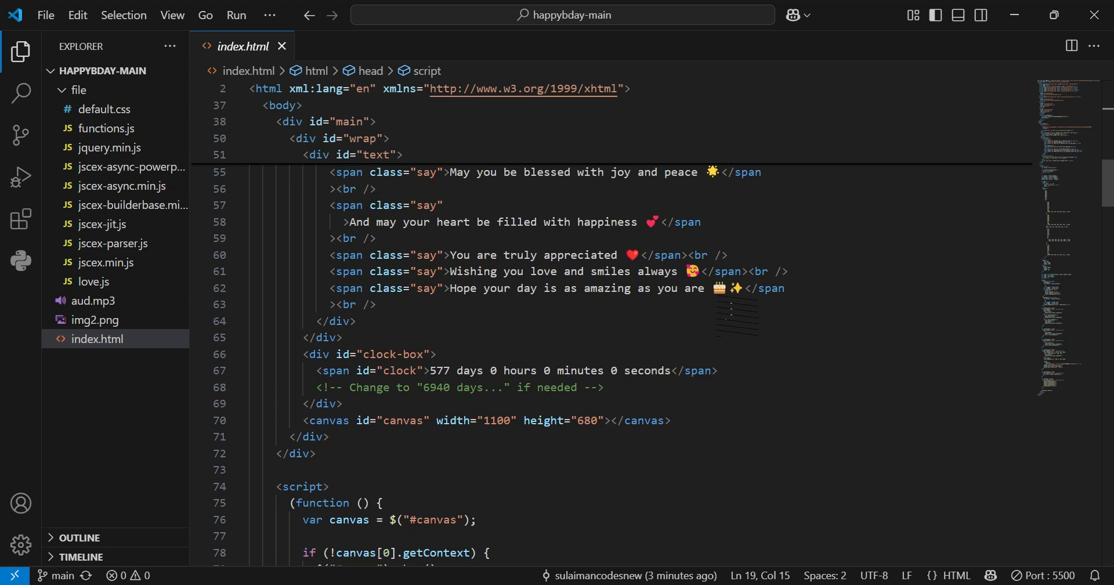
{"action": "scroll", "scroll_direction": "down", "scroll_amount": 3}
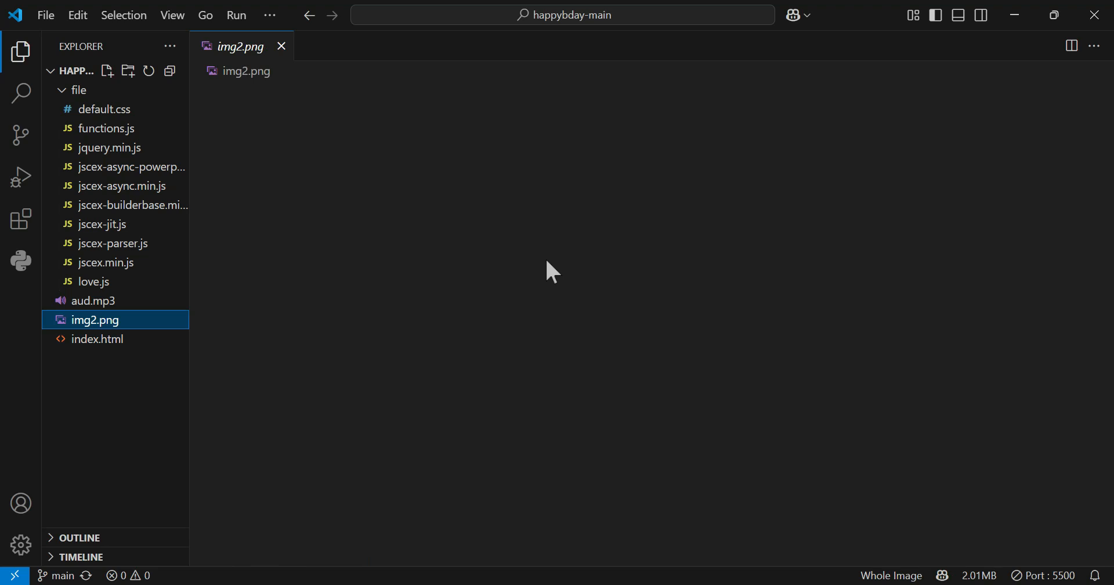
Browse the jscex.min.js and jscex-builderbase.min.js library files from the Explorer
{"action": "left_click", "coordinate": [94, 319]}
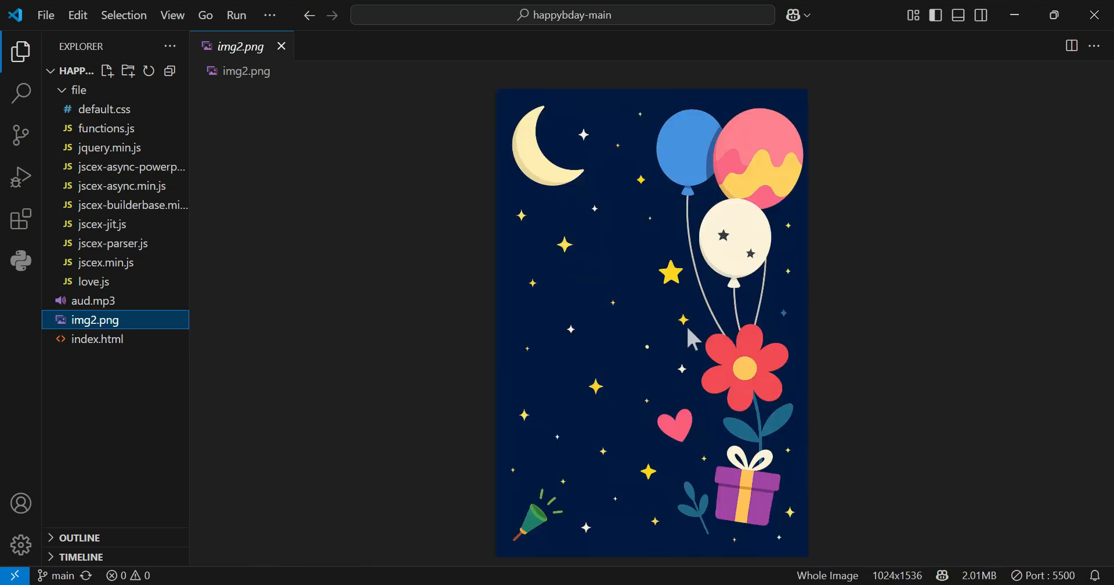
{"action": "mouse_move", "coordinate": [281, 278]}
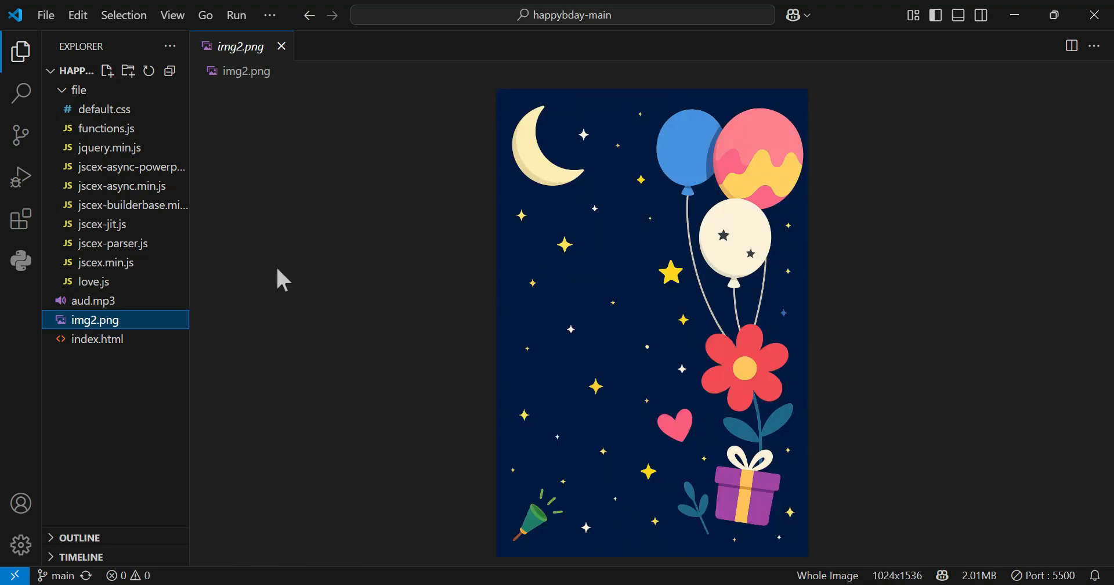
{"action": "left_click", "coordinate": [107, 261]}
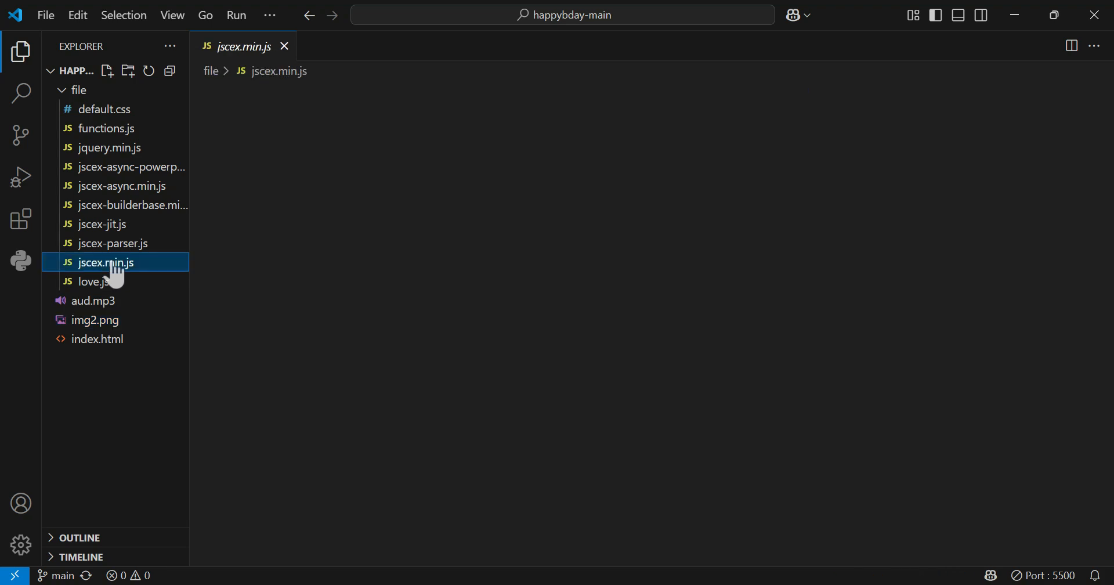
{"action": "double_click", "coordinate": [107, 262]}
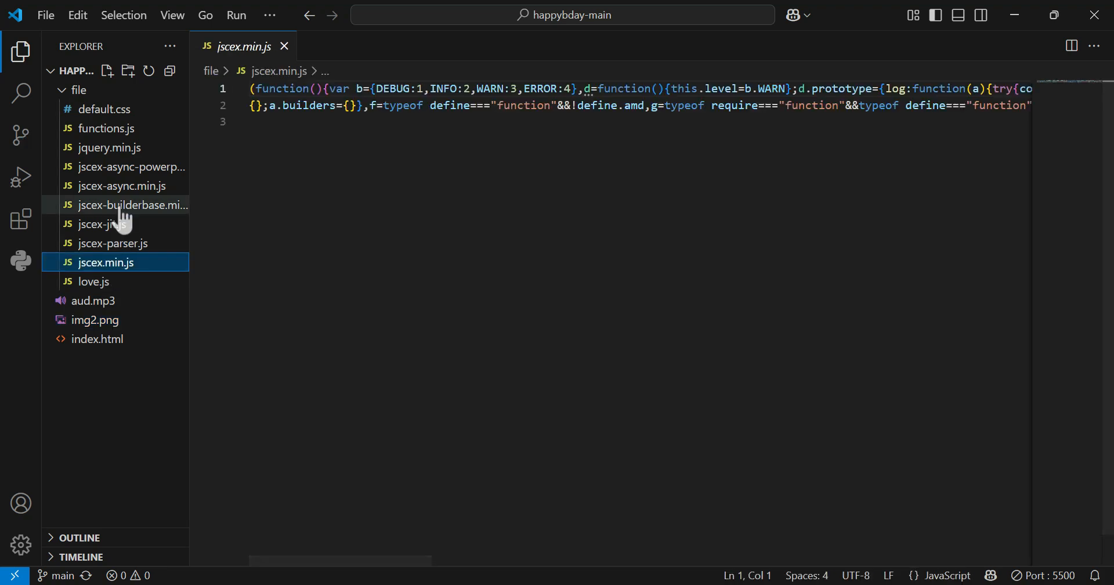
{"action": "left_click", "coordinate": [131, 204]}
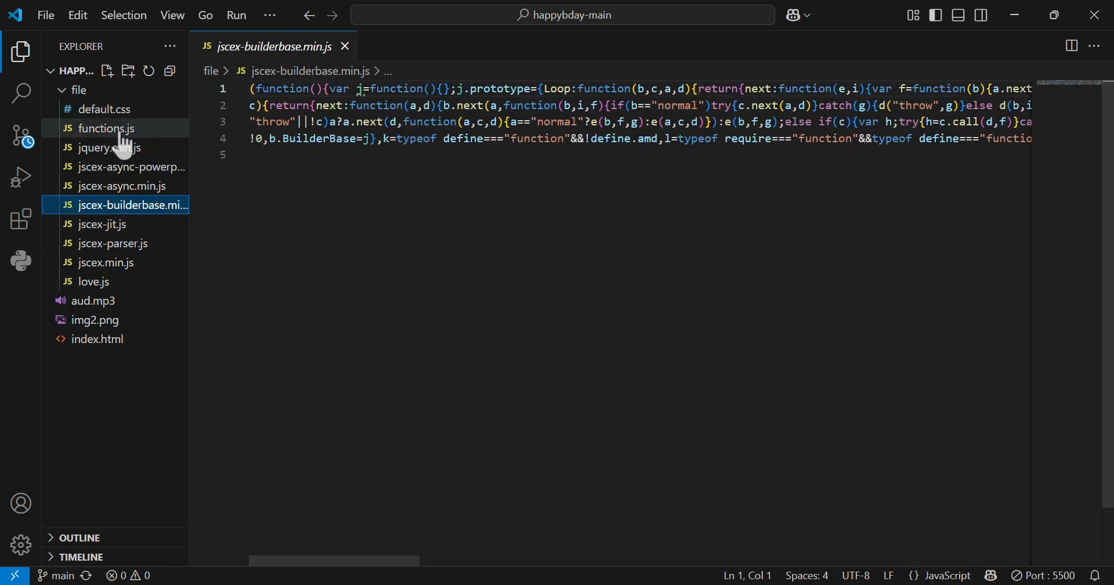
Review functions.js with its typewriter and timeElapse code, ending on default.css
{"action": "left_click", "coordinate": [104, 129]}
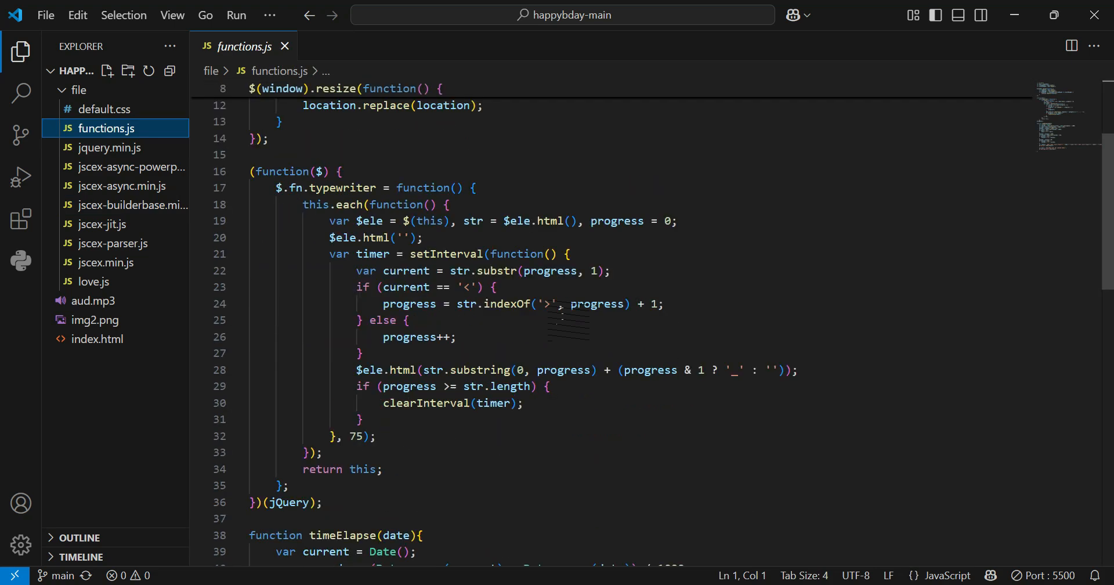
{"action": "scroll", "scroll_direction": "down", "scroll_amount": 3}
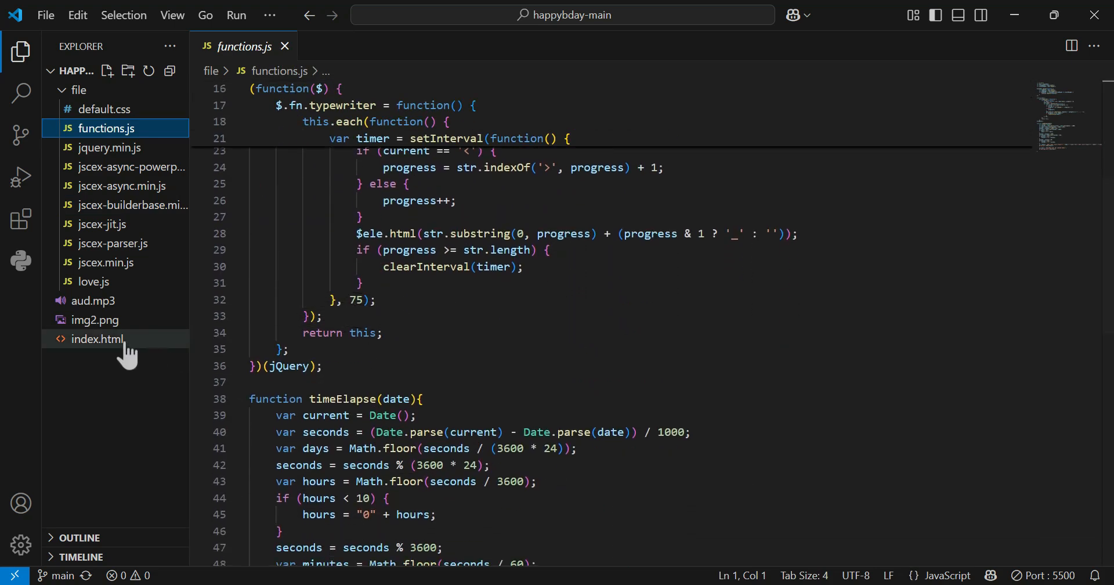
{"action": "left_click", "coordinate": [96, 338]}
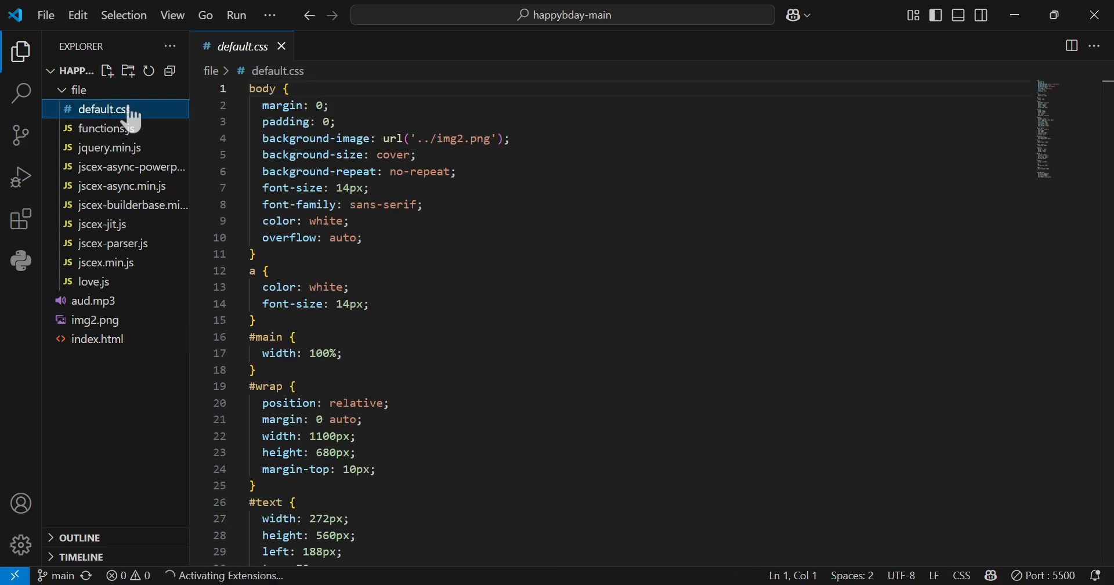
Scroll through default.css with the img2.png background, then bring up aud.mp3
{"action": "scroll", "scroll_direction": "down", "scroll_amount": 3}
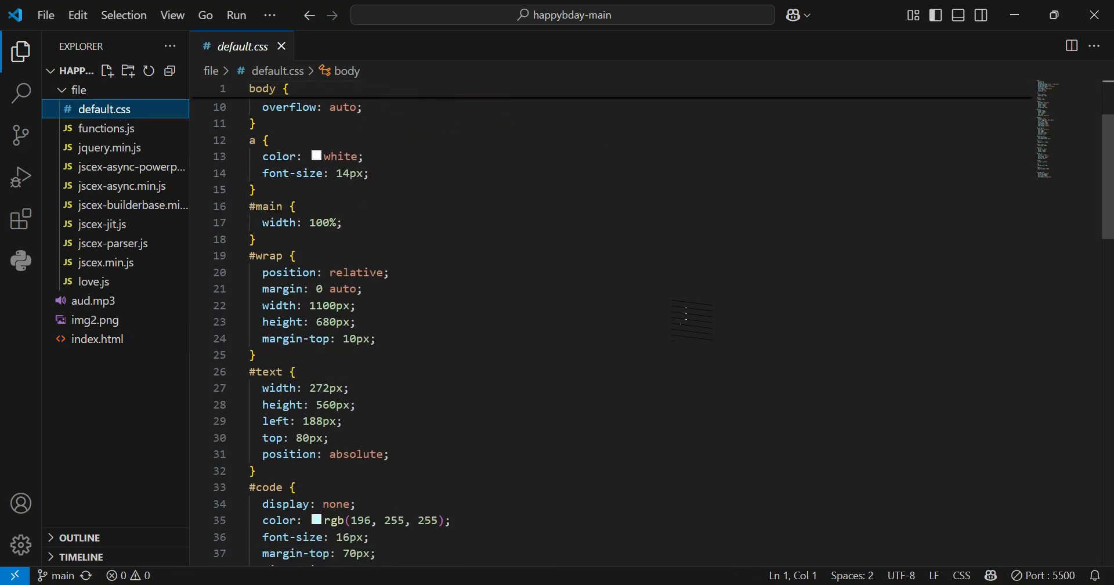
{"action": "scroll", "scroll_direction": "down", "scroll_amount": 3}
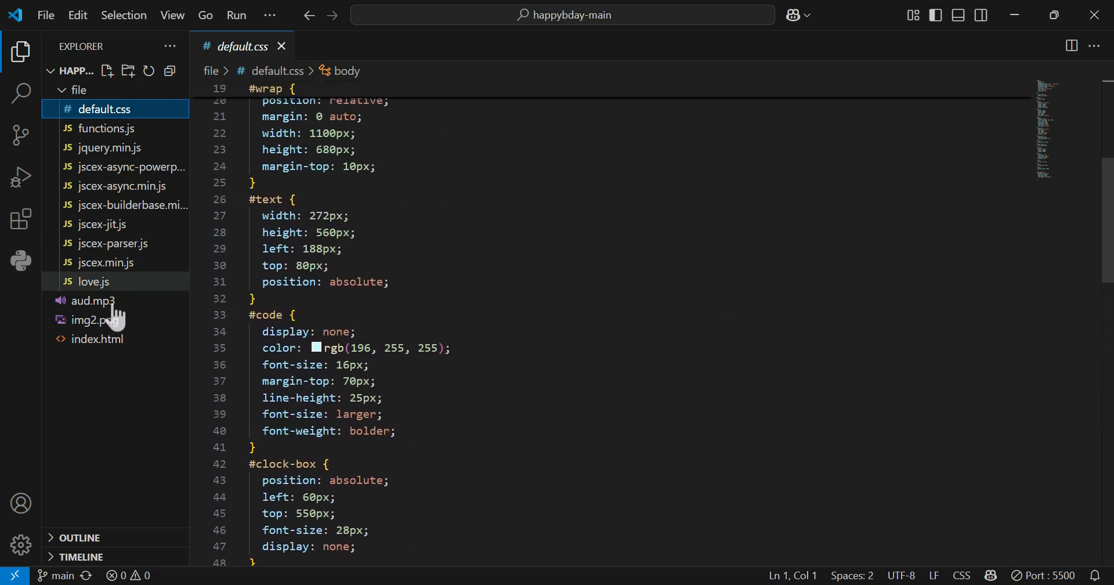
{"action": "left_click", "coordinate": [98, 338]}
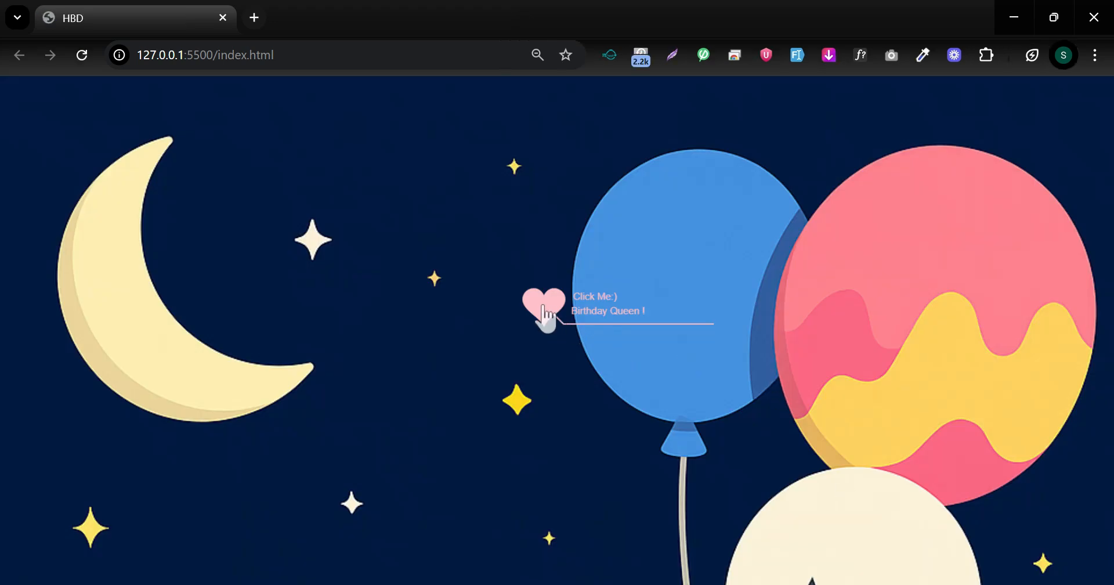
Restart the typed birthday message from the heart in Chrome
{"action": "left_click", "coordinate": [543, 311]}
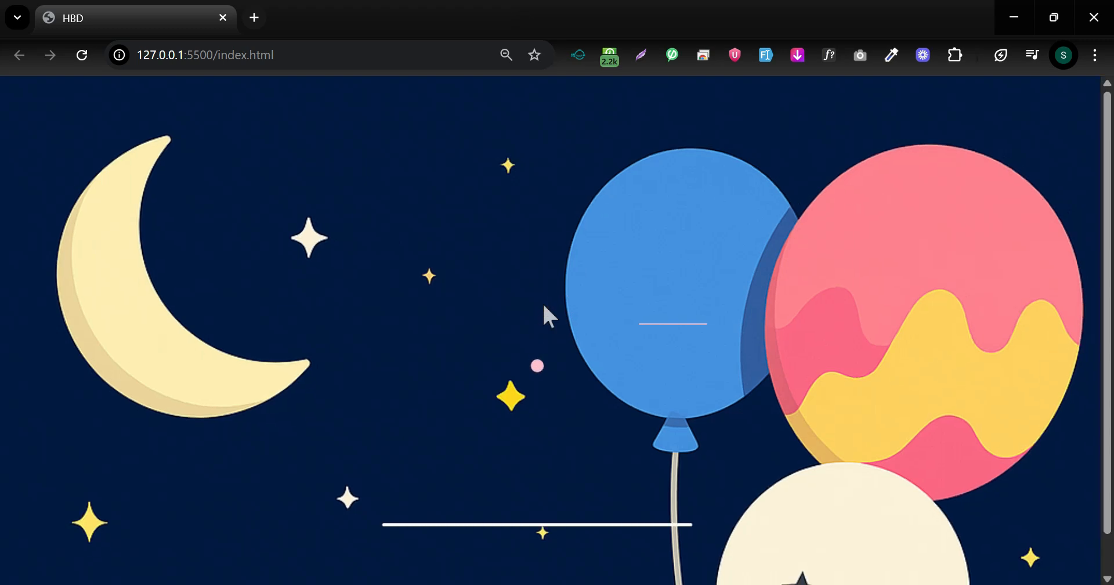